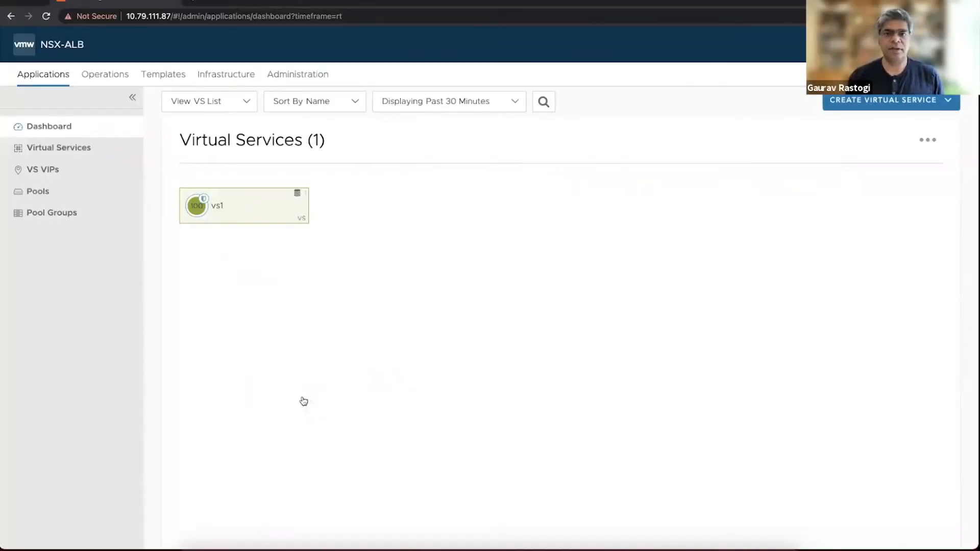
Step: Show vs1's request logs with non-significant entries, expanding the newest gf_page=upload request
left_click(217, 205)
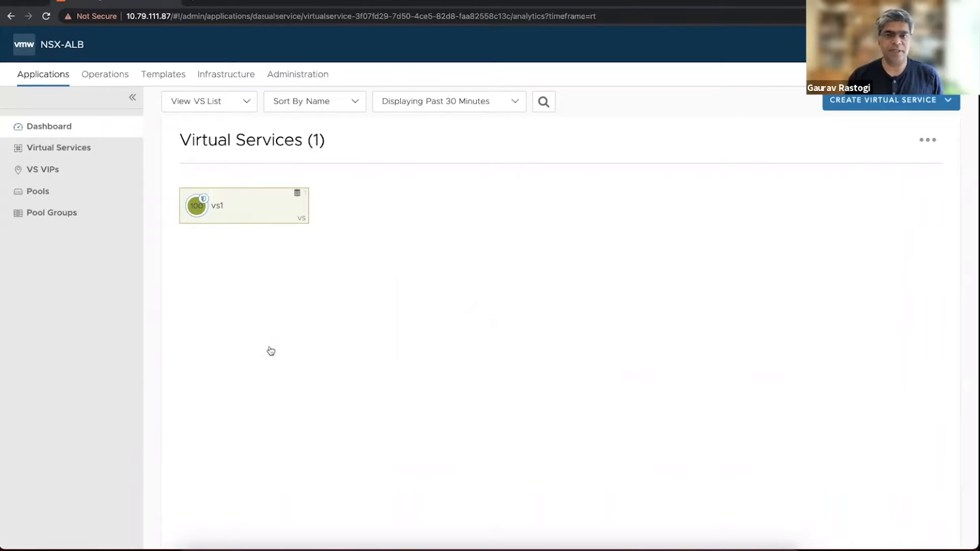
left_click(242, 205)
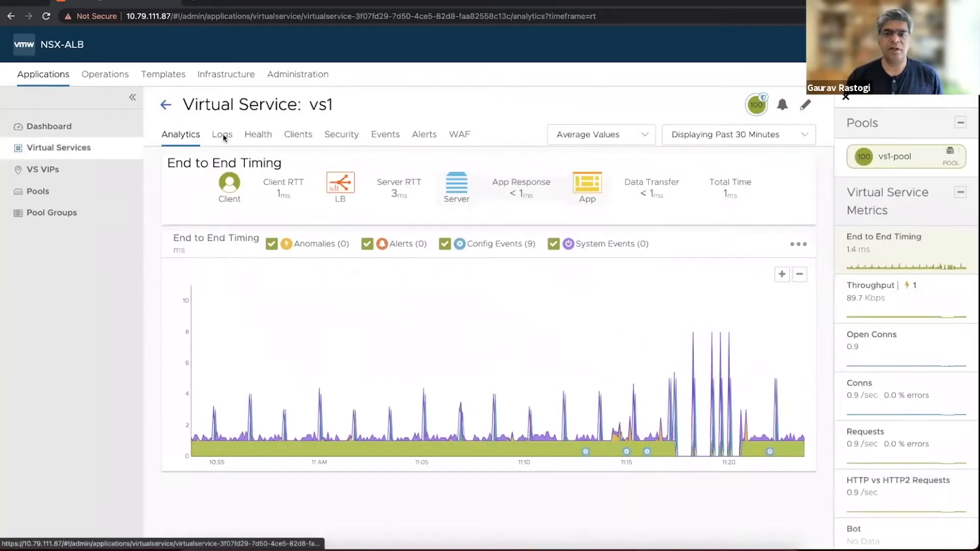
left_click(222, 134)
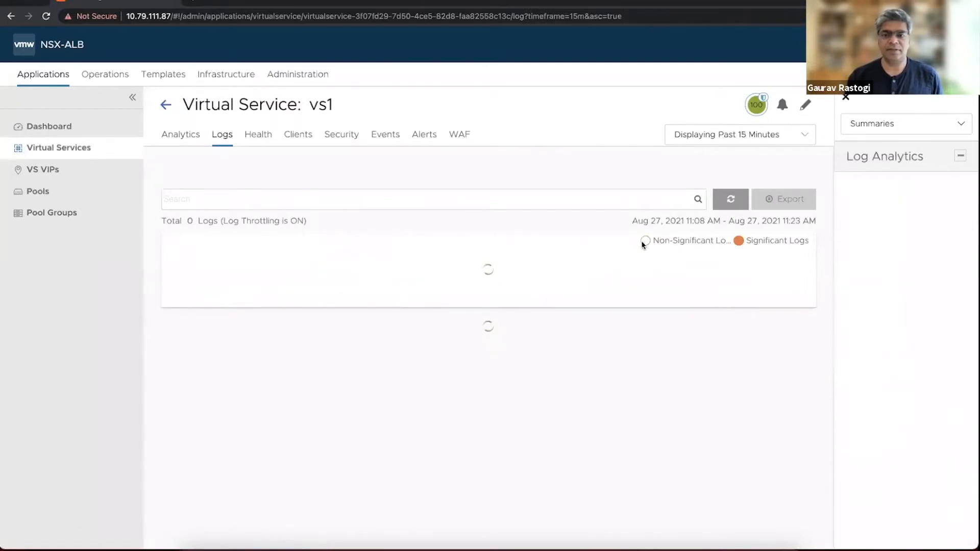
left_click(644, 241)
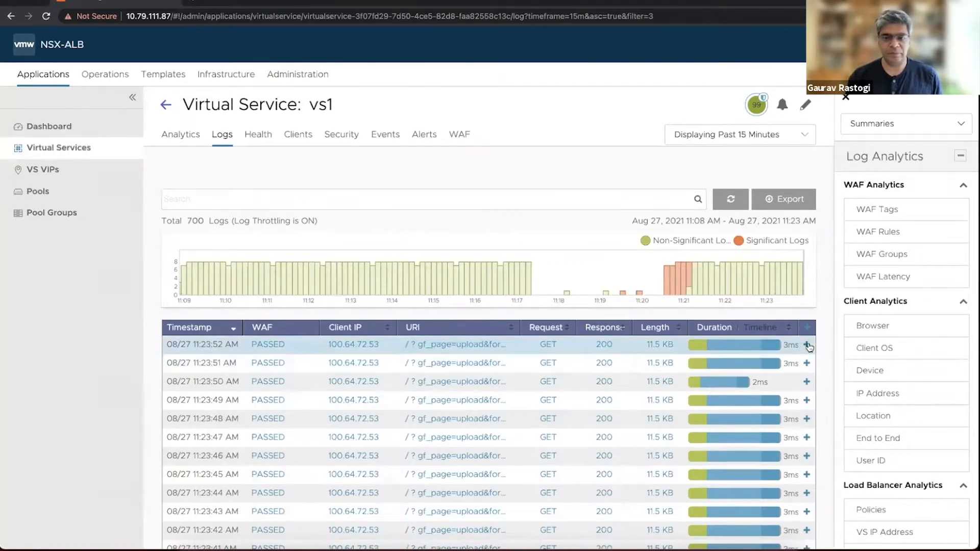
left_click(807, 345)
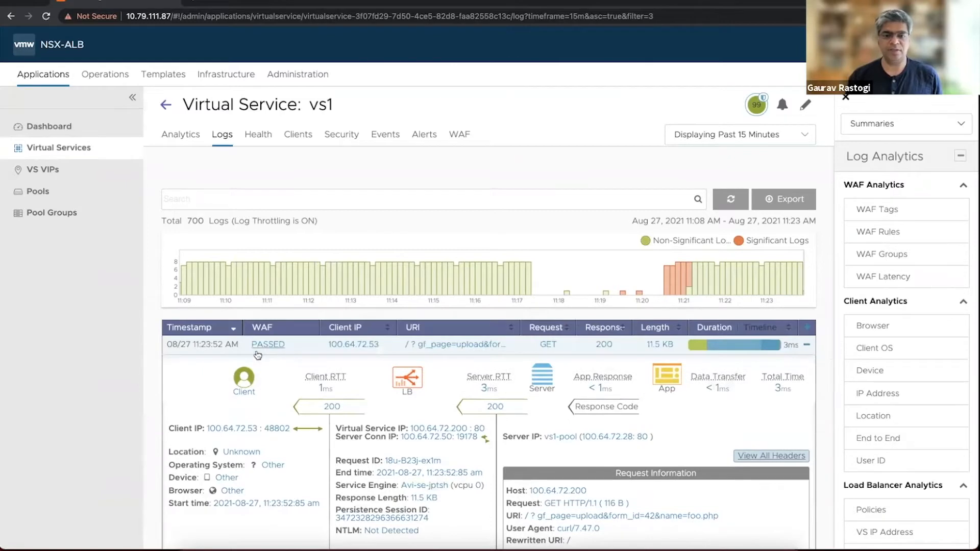
scroll("down", 3)
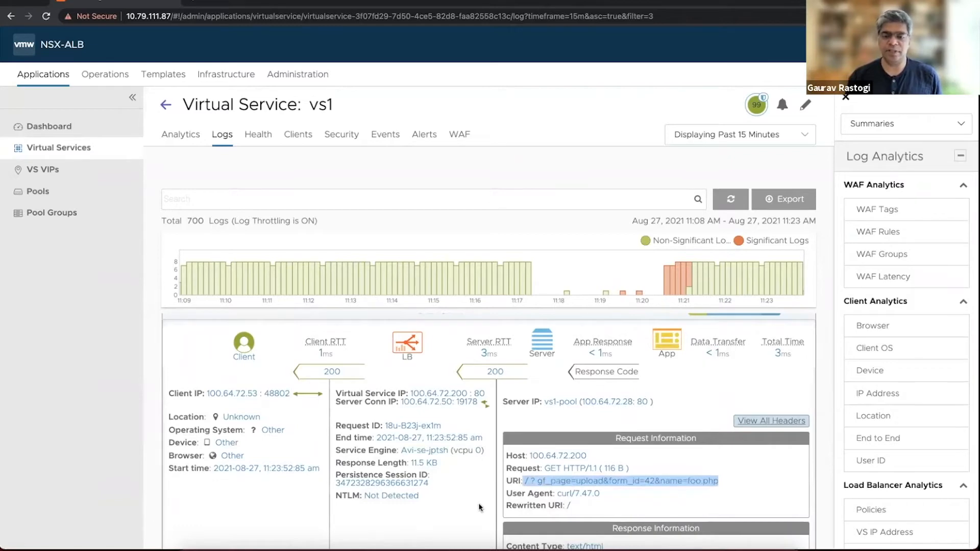
mouse_move(306, 75)
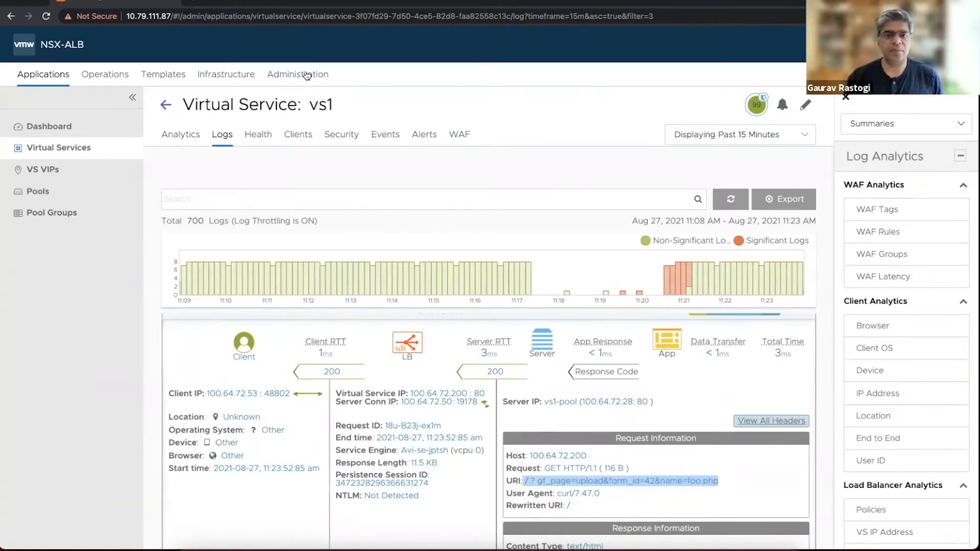
Step: Open Administration > Settings > Pulse and begin registering controller cluster-0-1
left_click(297, 73)
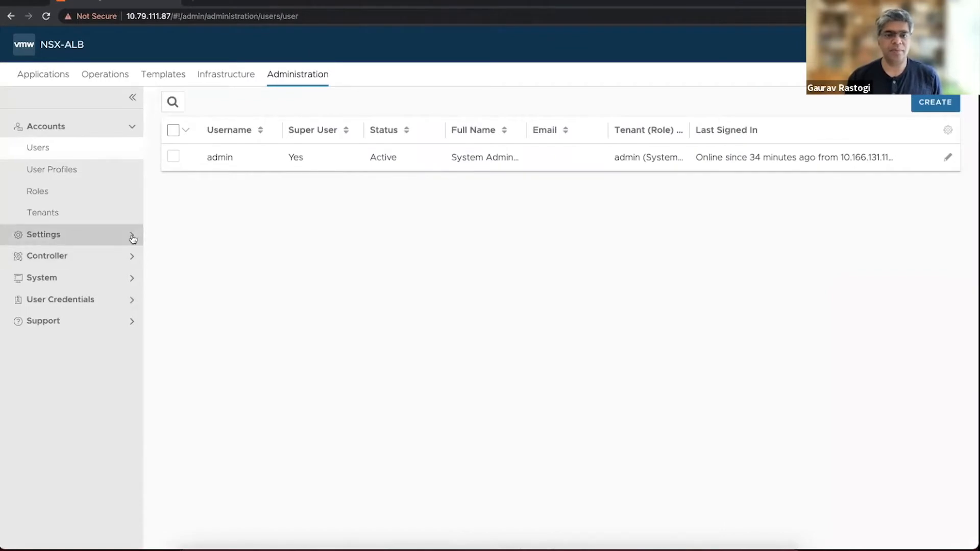
left_click(43, 234)
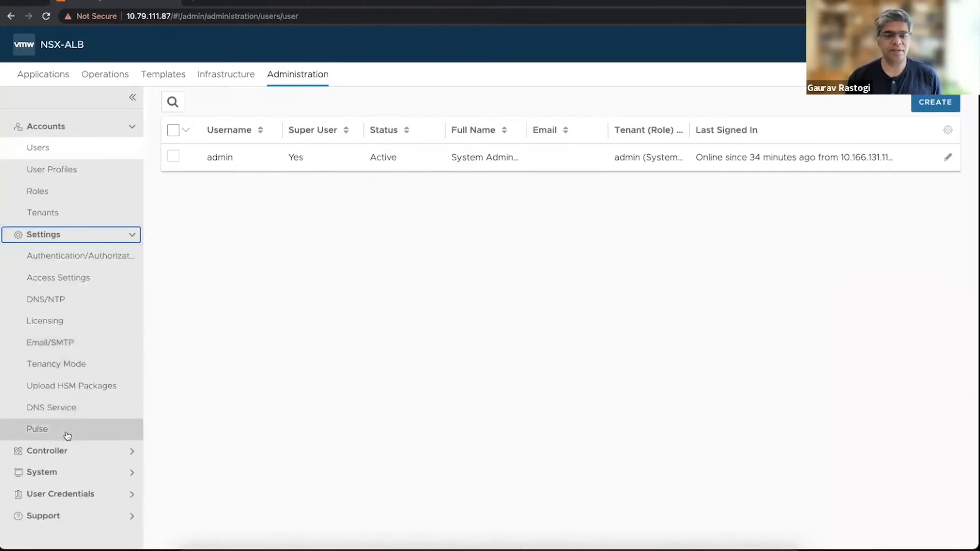
left_click(37, 428)
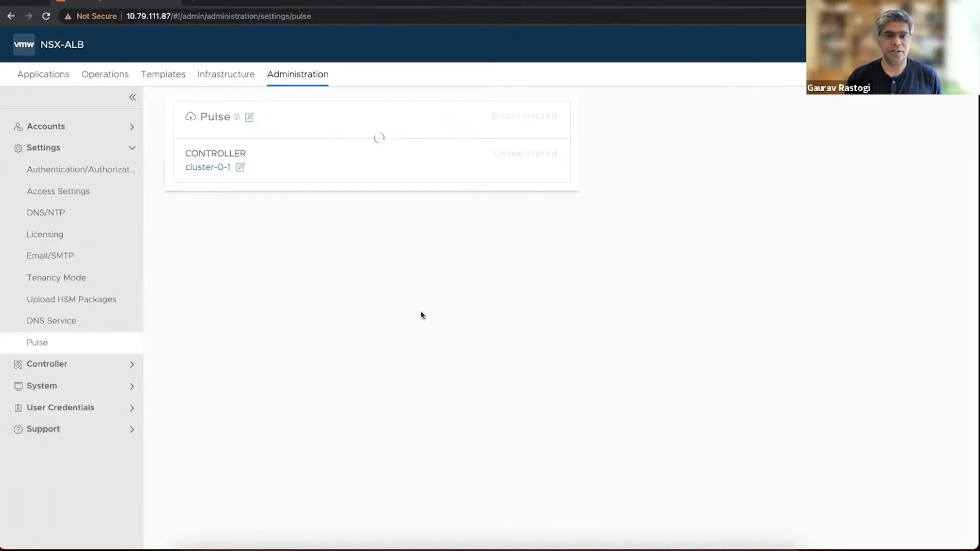
mouse_move(378, 236)
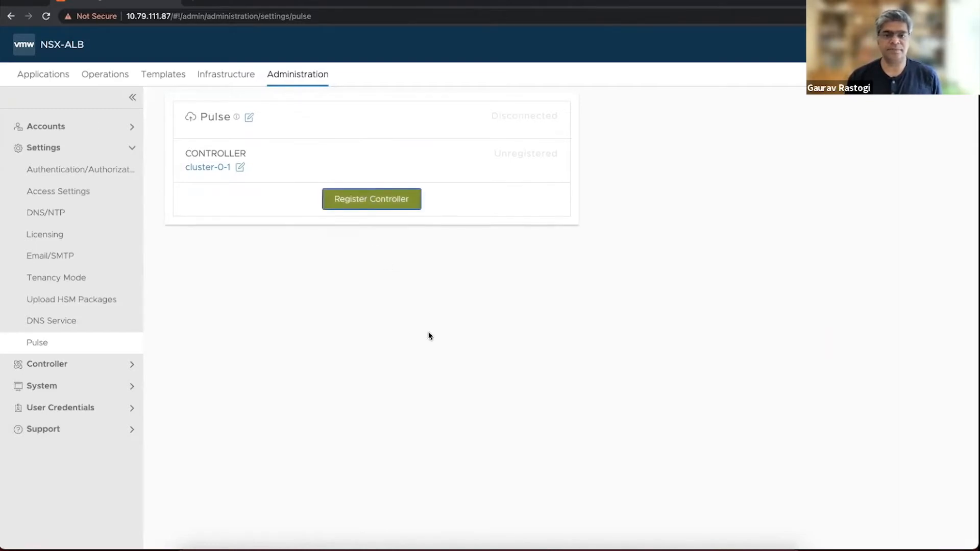
left_click(370, 199)
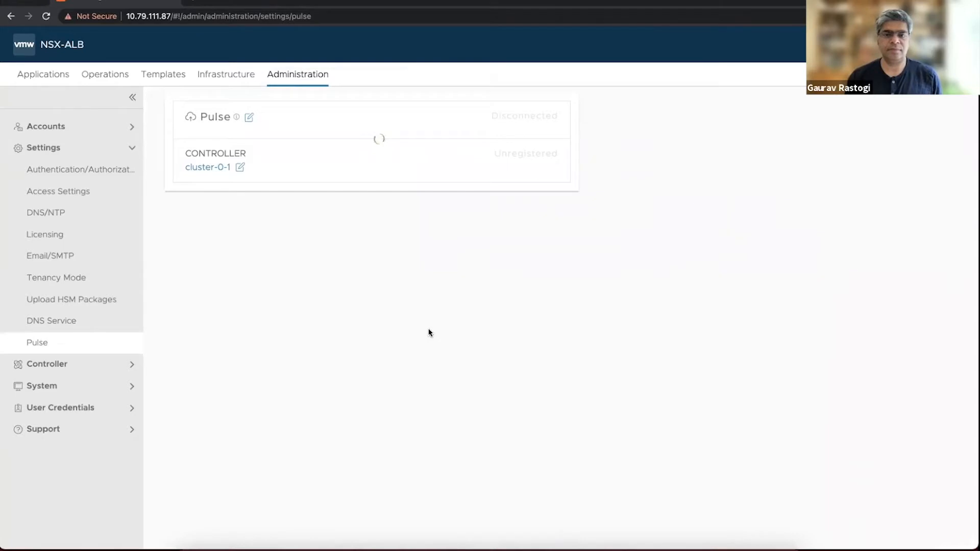
Step: Save the Pulse settings with all update types opted in
left_click(249, 116)
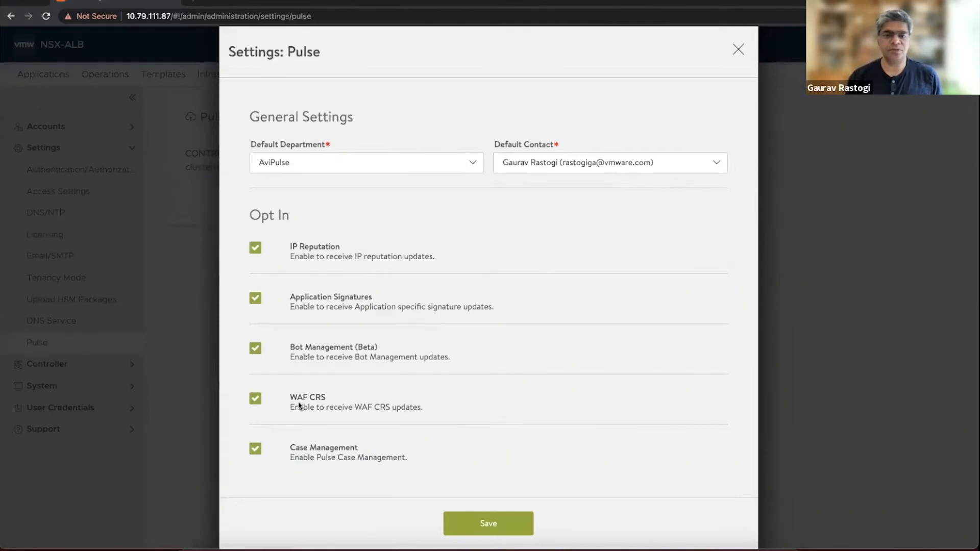
mouse_move(298, 305)
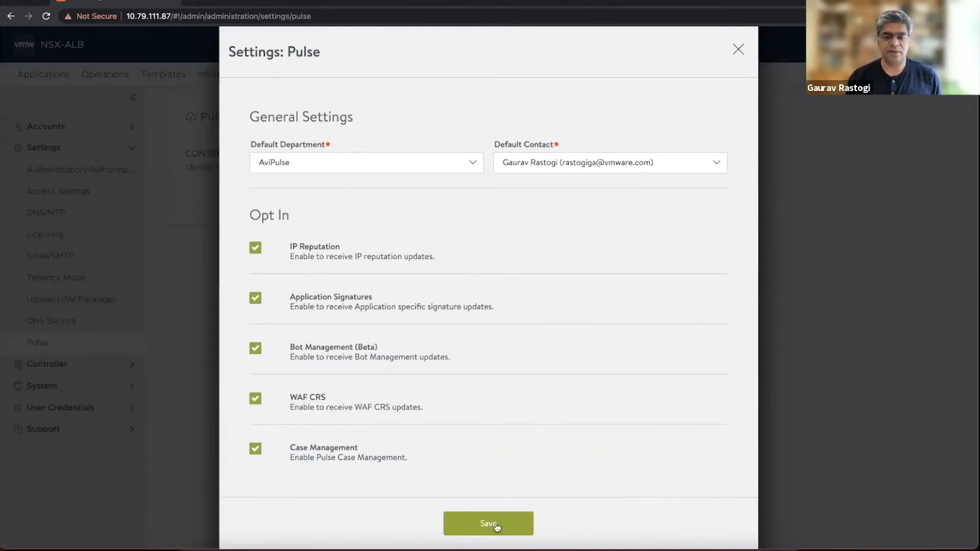
left_click(487, 523)
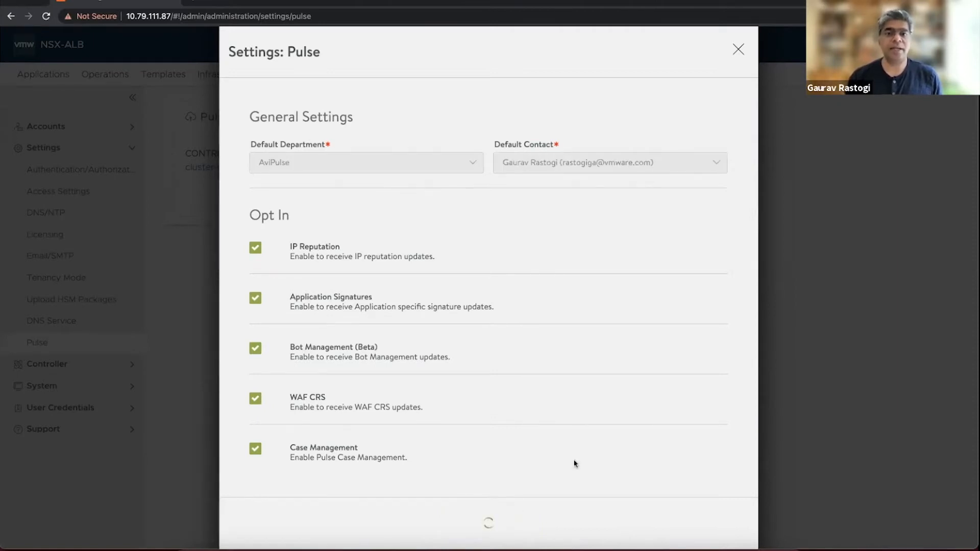
left_click(738, 50)
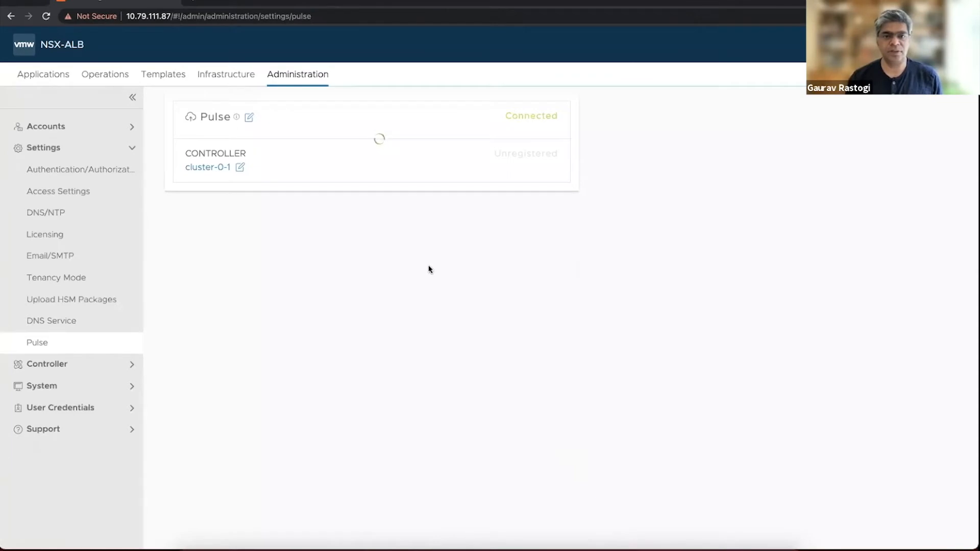
mouse_move(163, 78)
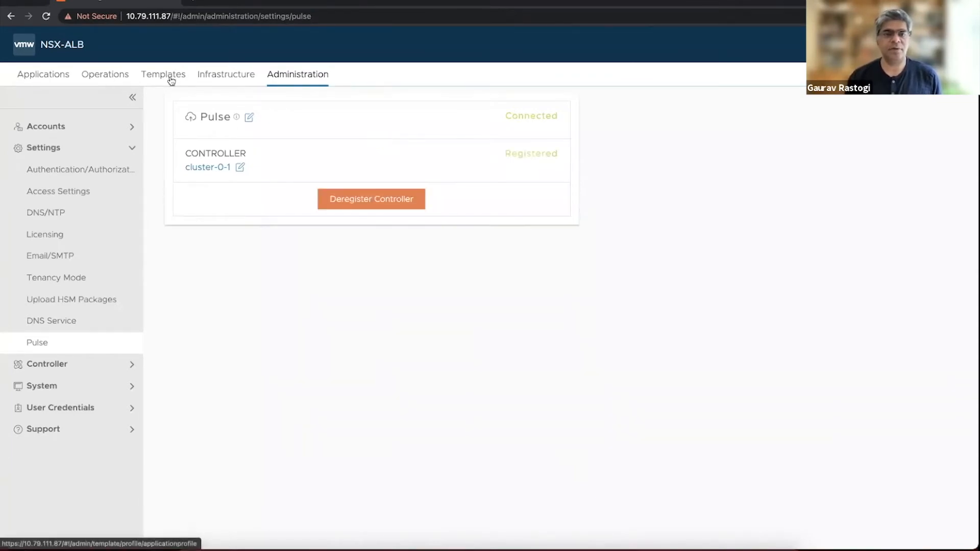
Step: Browse Templates > Security from IP Reputation to the WAF Application Rules database
left_click(164, 75)
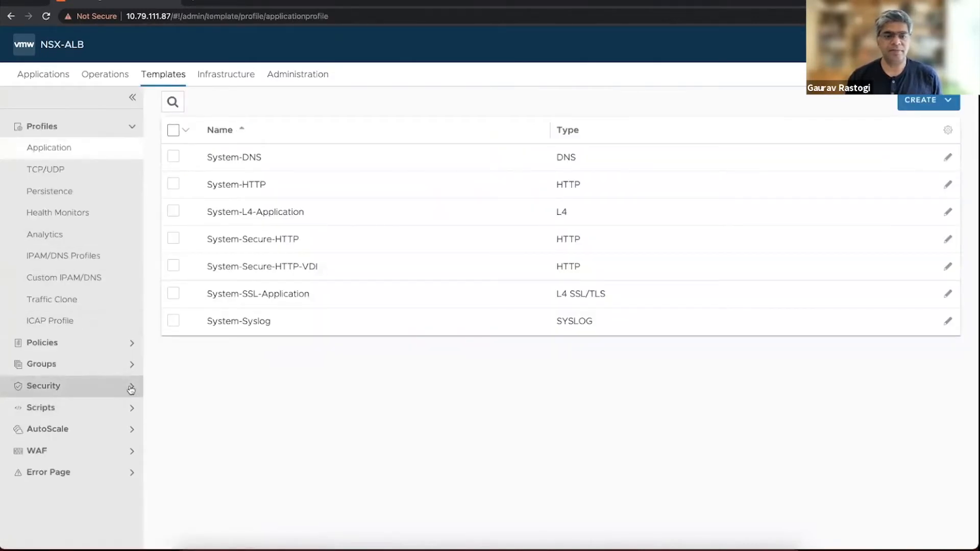
left_click(43, 386)
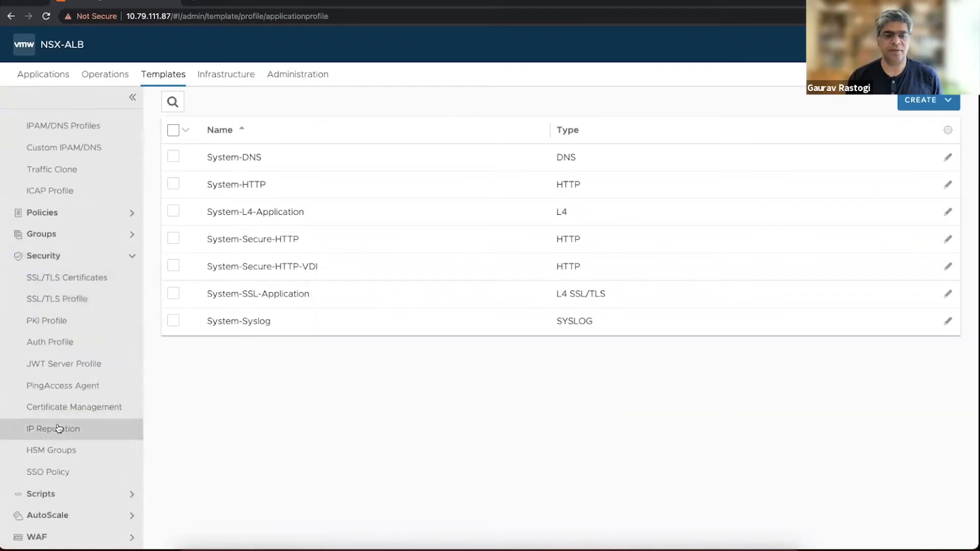
left_click(53, 429)
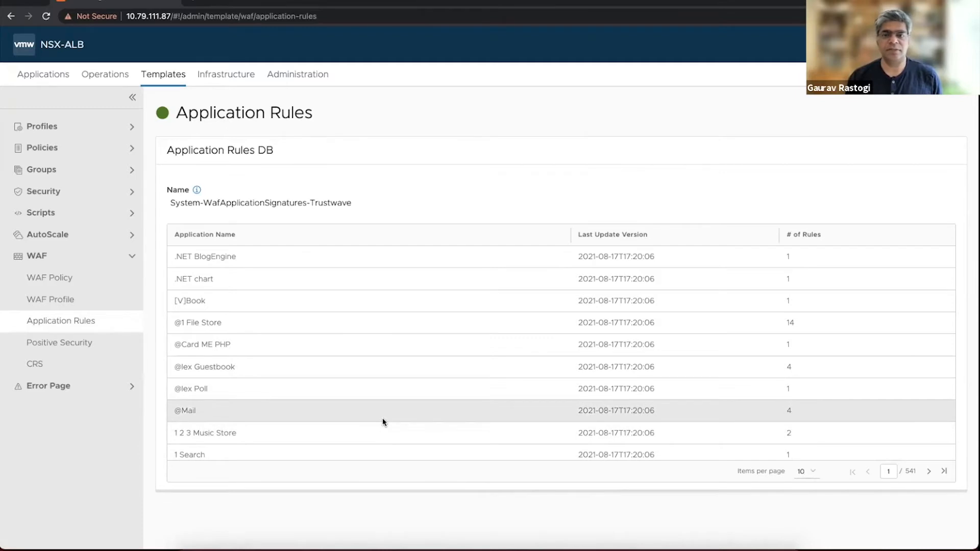
mouse_move(322, 343)
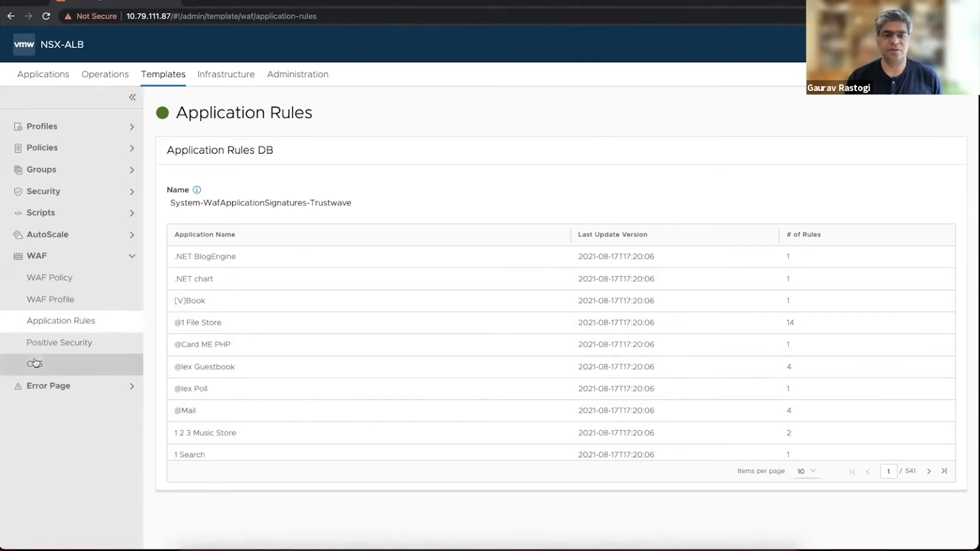
Step: Review the WAF CRS version list, then return to the Applications dashboard
left_click(35, 363)
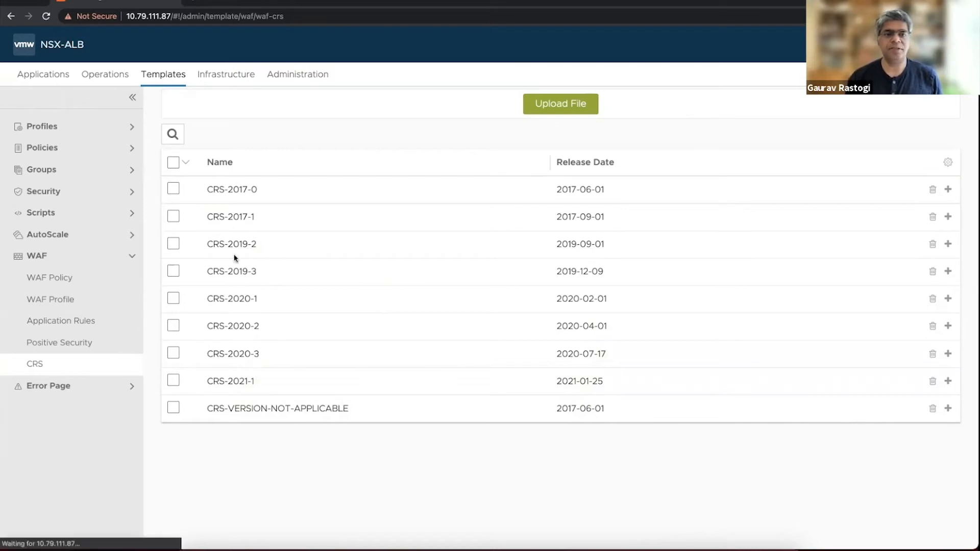
left_click(43, 73)
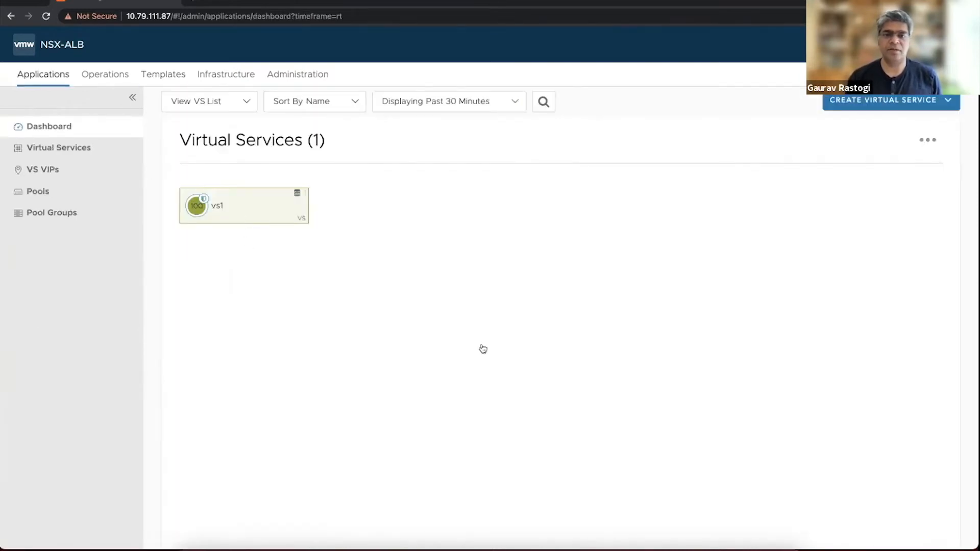
Step: Add WordPress application rules (923 rules) to vs1's System-WAF-Policy and save it
left_click(215, 205)
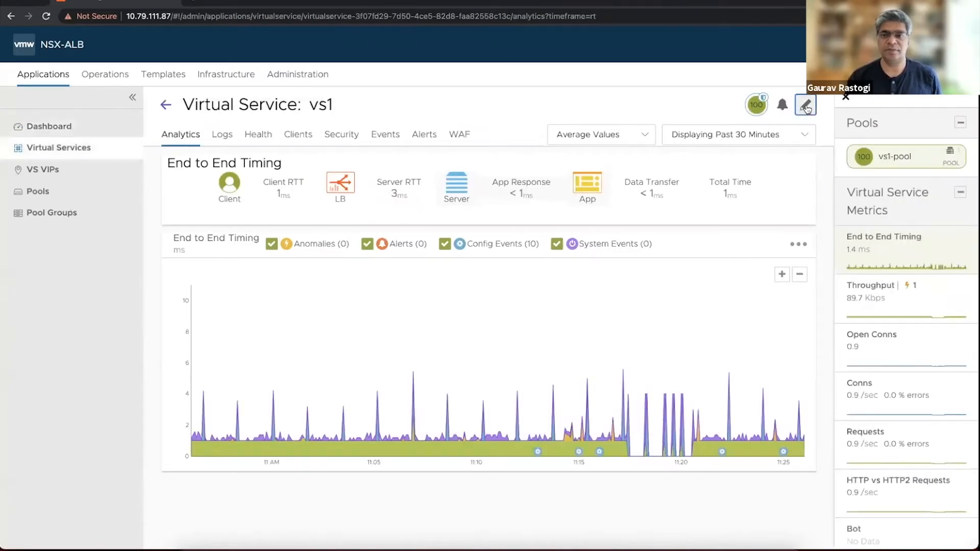
left_click(806, 104)
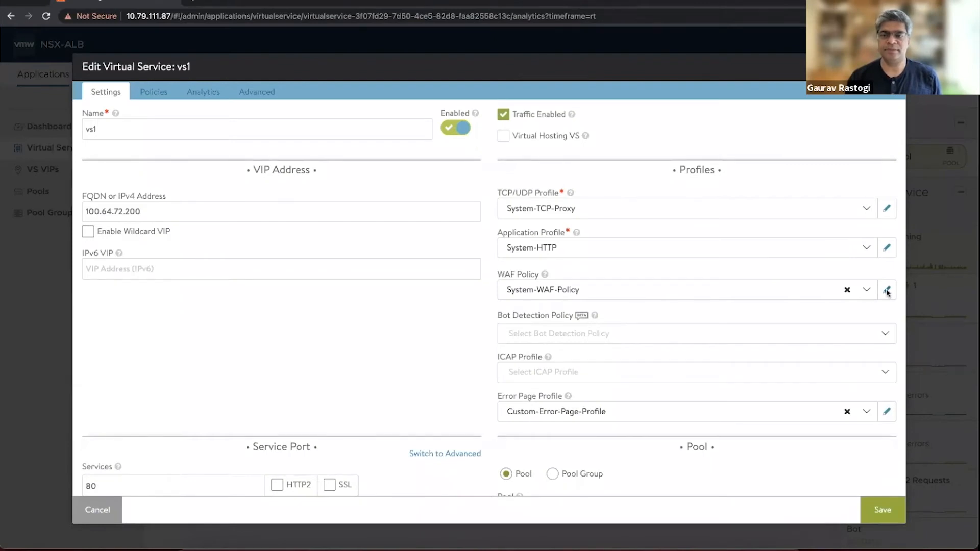
left_click(886, 289)
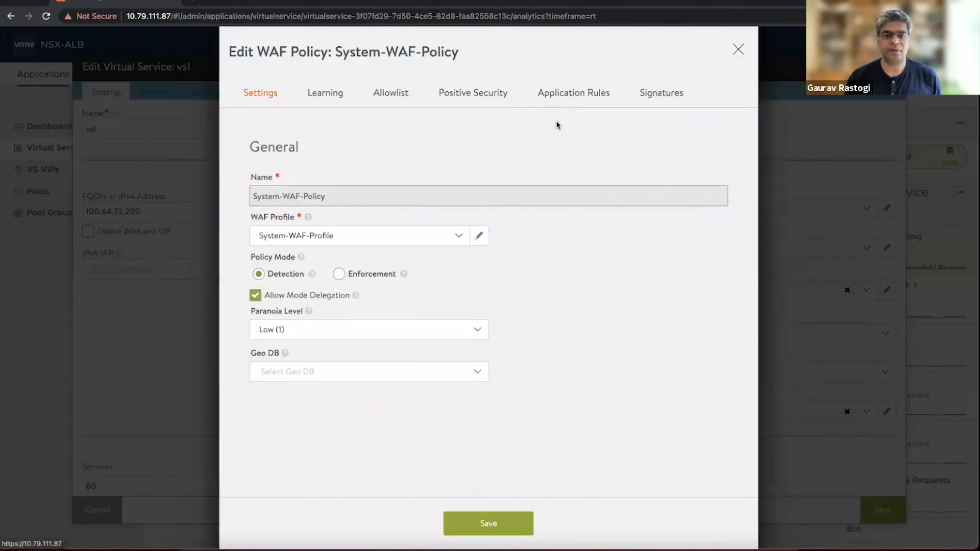
left_click(573, 92)
type("wordpre")
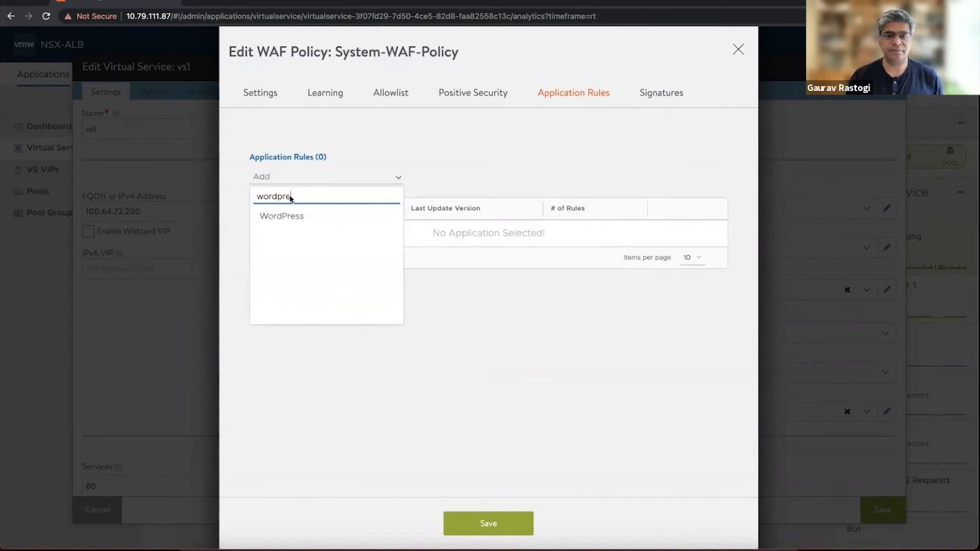
left_click(281, 216)
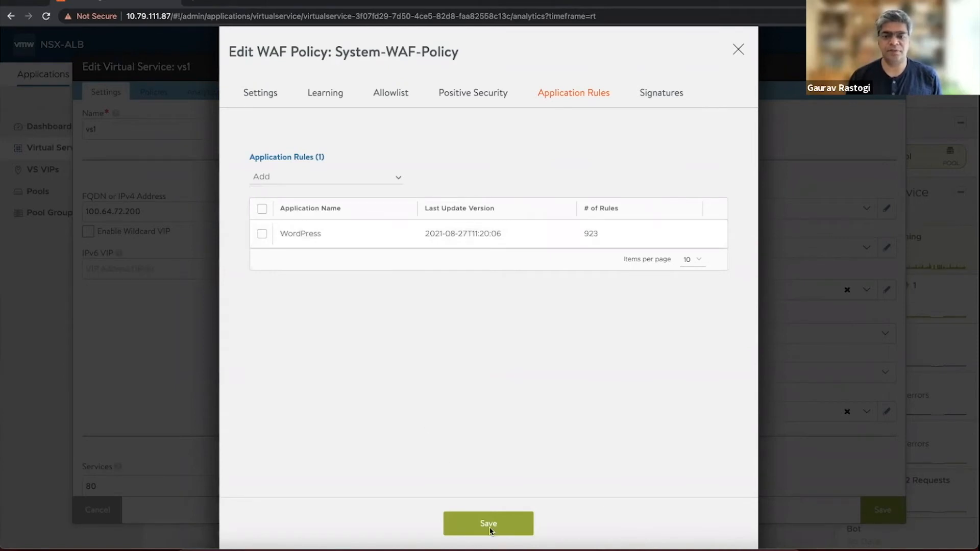
left_click(487, 523)
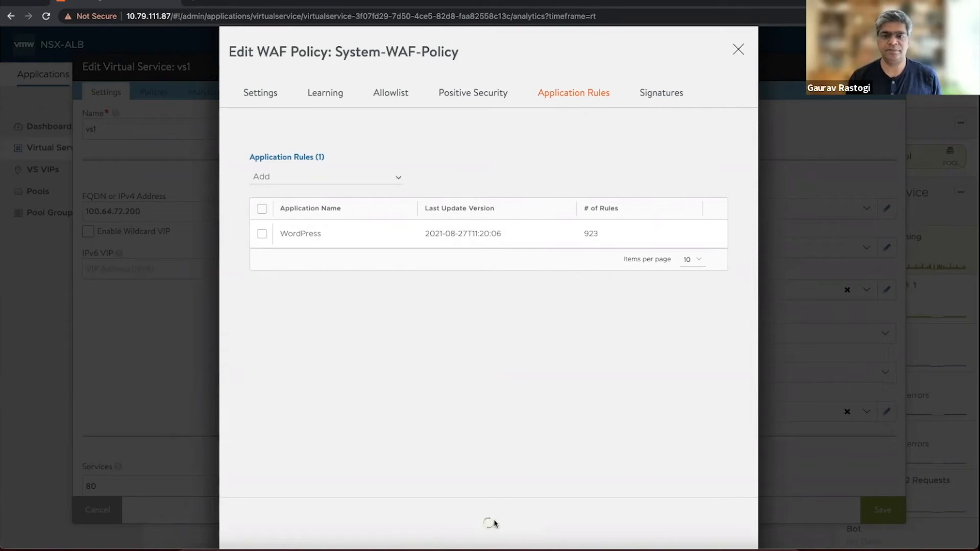
left_click(738, 50)
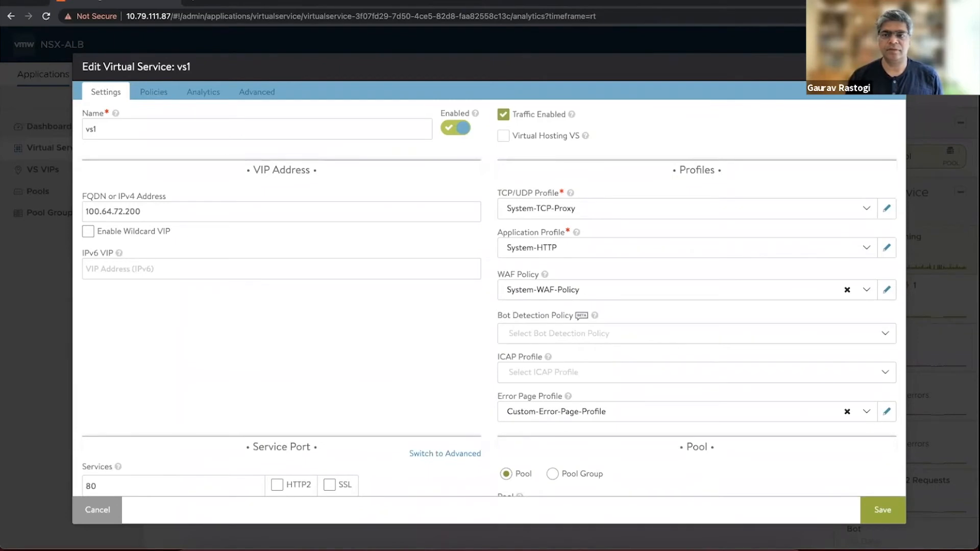
mouse_move(863, 527)
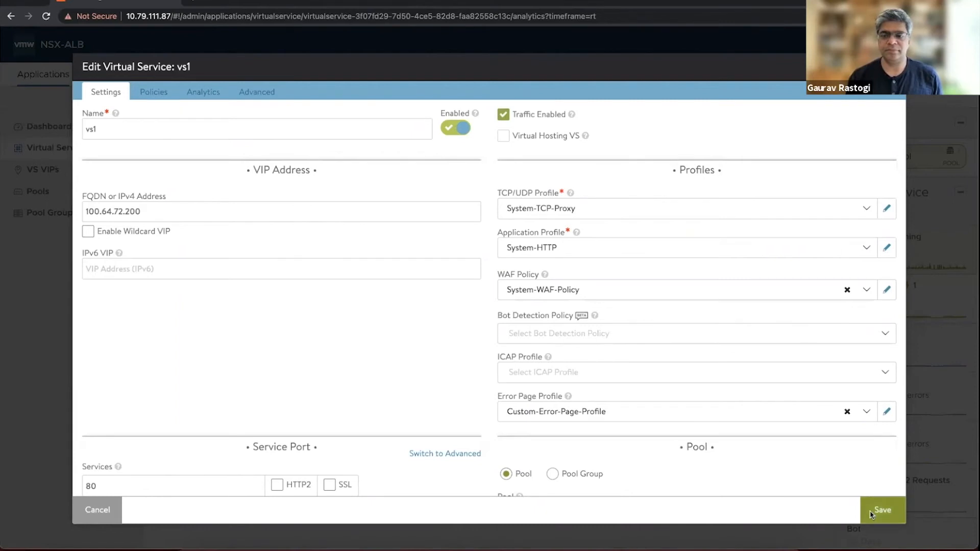
Step: Save the vs1 virtual service edits, returning to its Analytics page
left_click(882, 509)
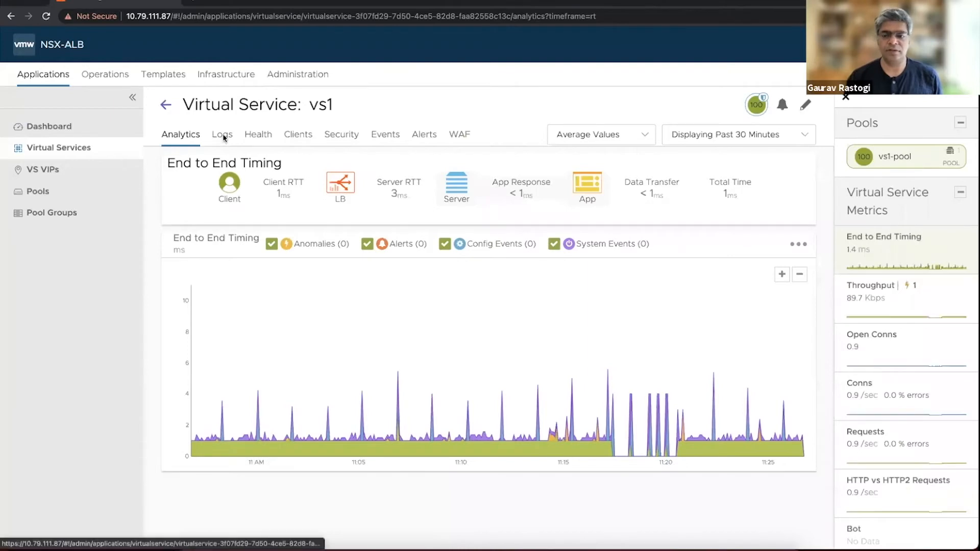
Step: Find vs1's upload request flagged by WAF rule 2100105, Gravity Forms arbitrary file upload
left_click(222, 133)
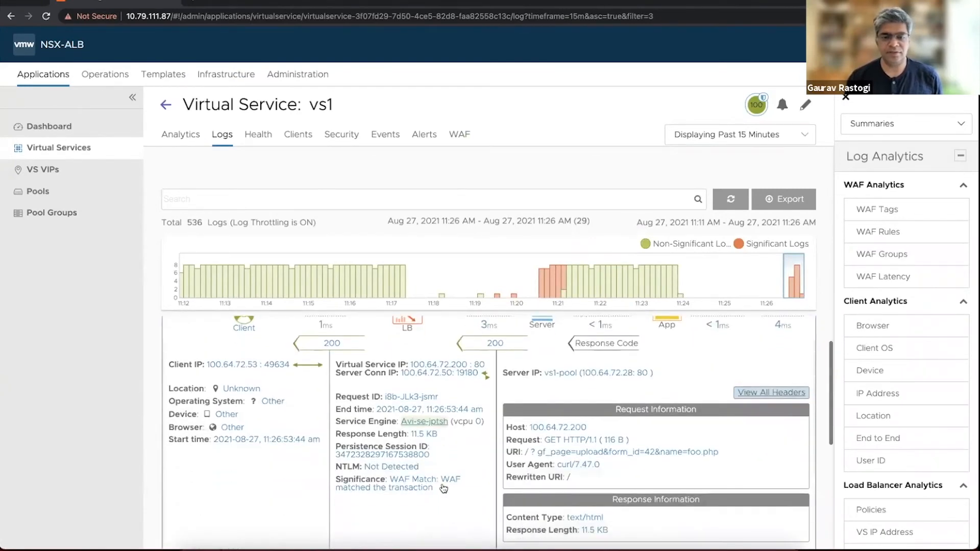
scroll("down", 3)
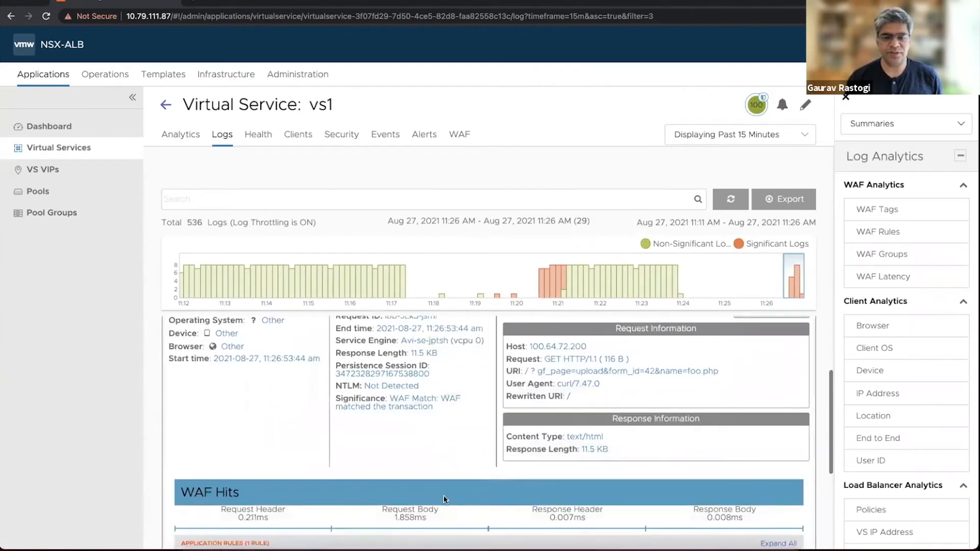
scroll("down", 3)
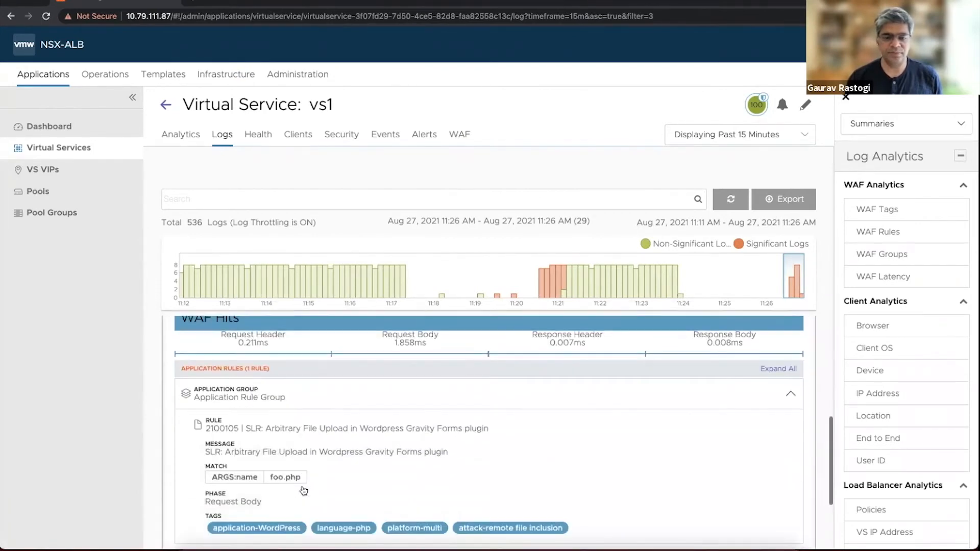
scroll("down", 3)
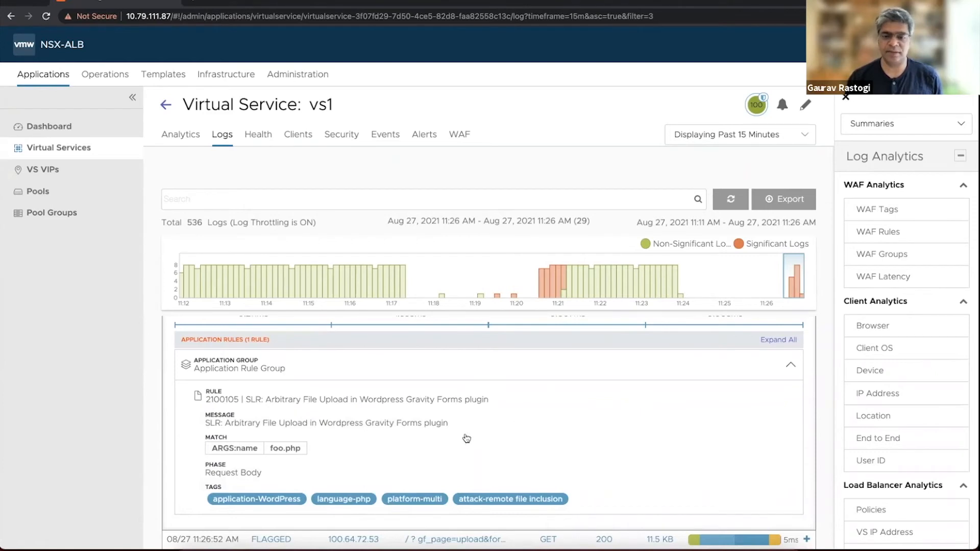
mouse_move(371, 409)
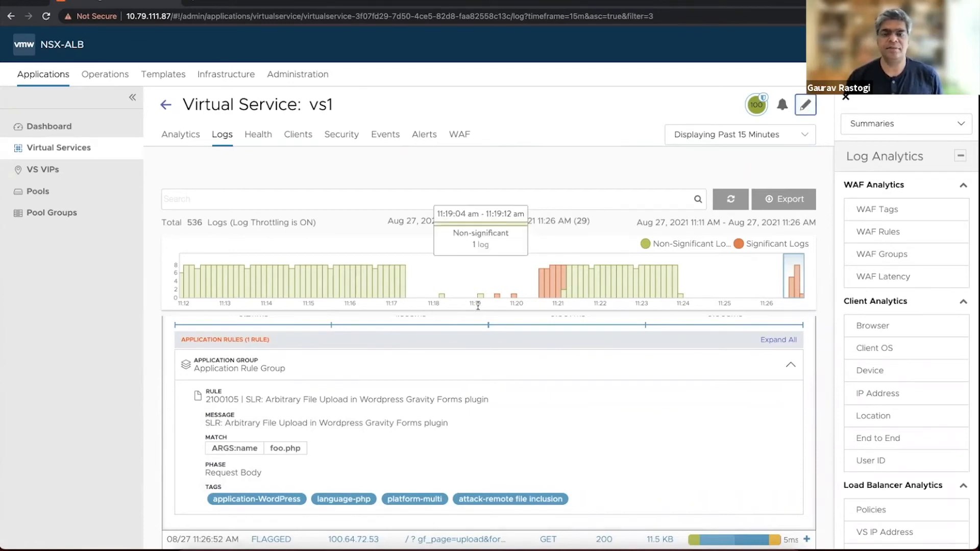
mouse_move(603, 122)
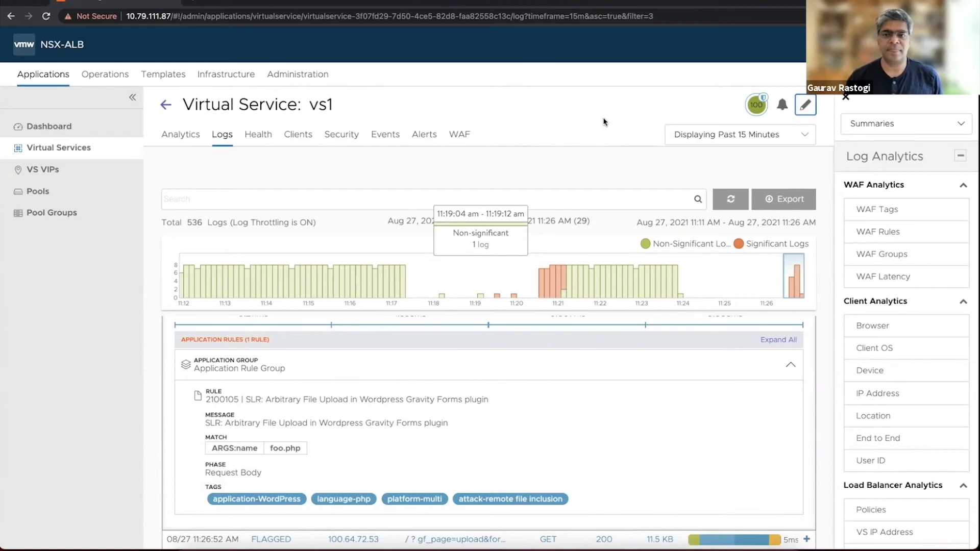
Step: Open vs1's Policies > HTTP Security rules, showing the existing Botnet close-connection rule
left_click(805, 104)
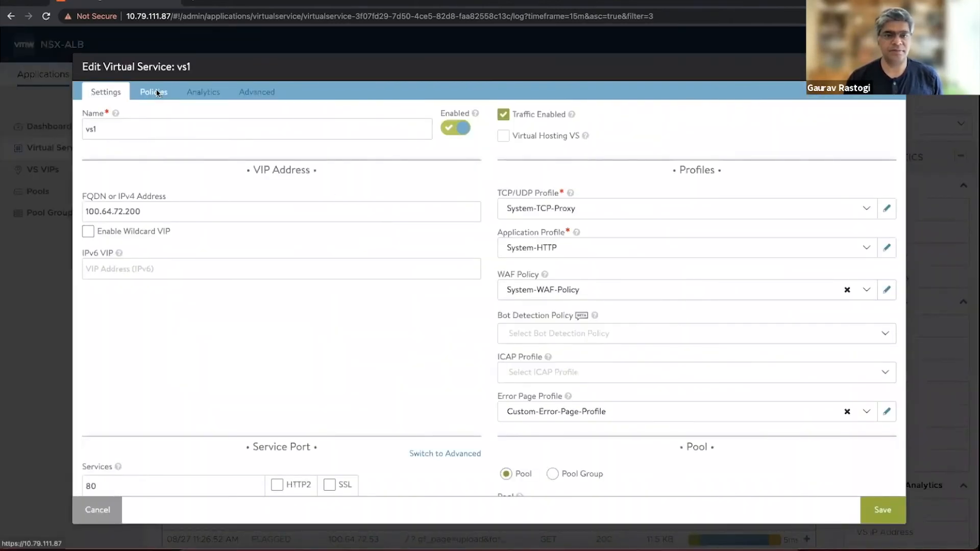
left_click(153, 92)
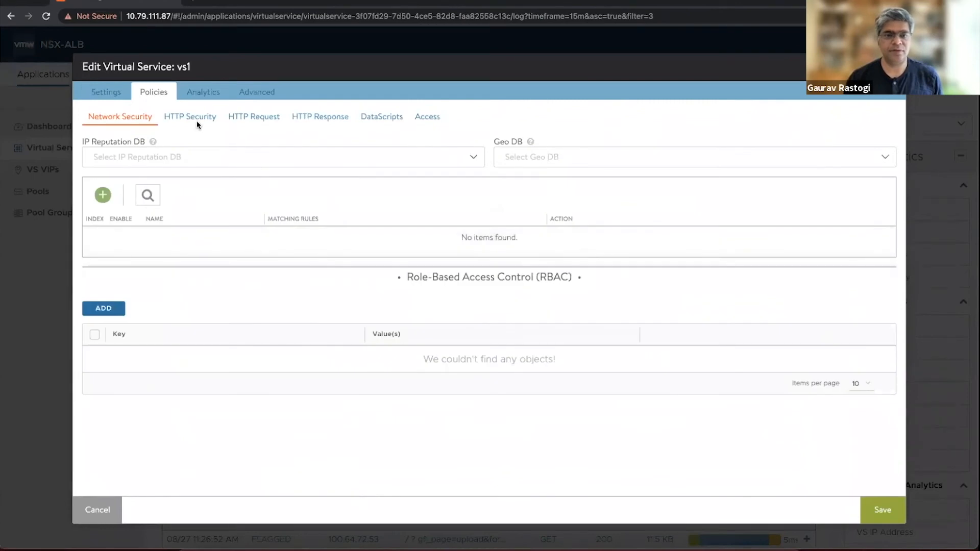
left_click(189, 116)
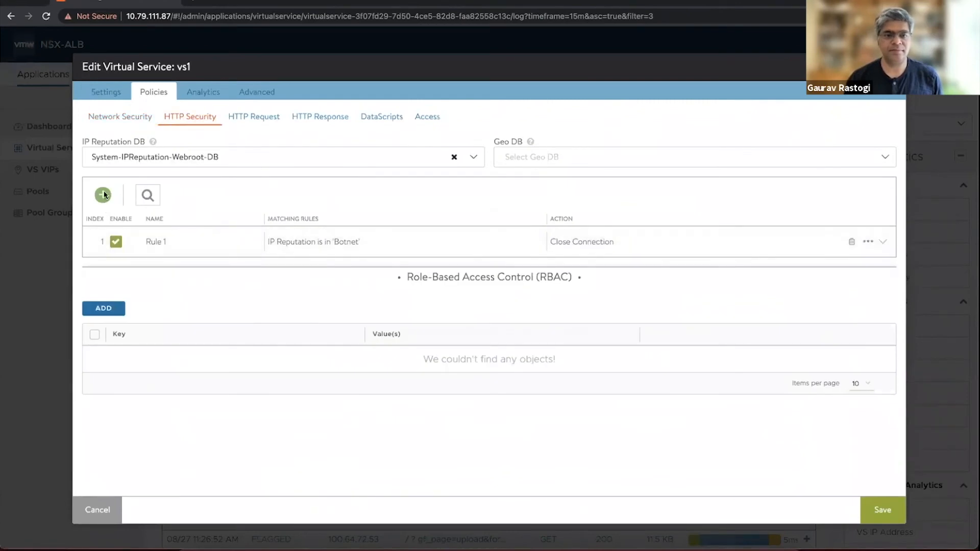
Step: Fill in Rule 2 matching Botnet IP reputation with a Close Connection action
left_click(102, 194)
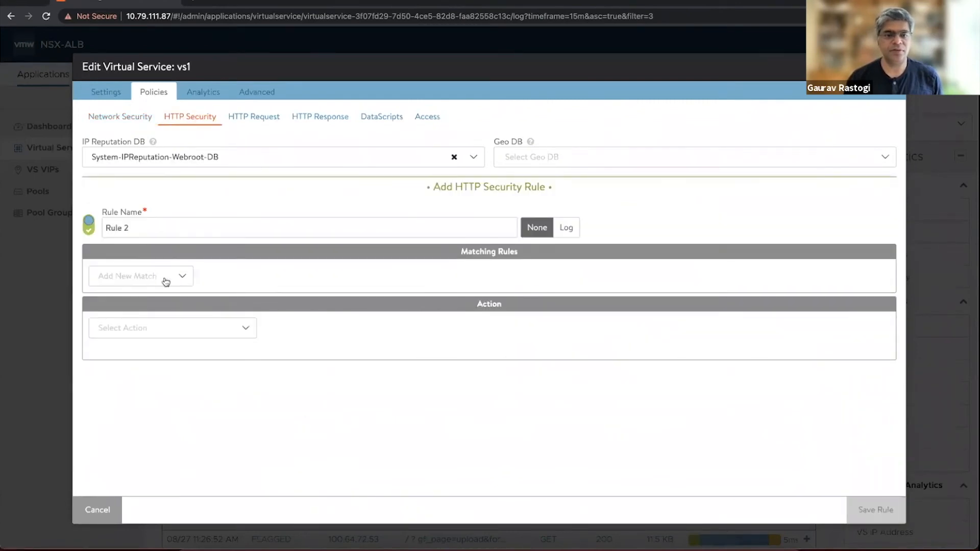
left_click(139, 276)
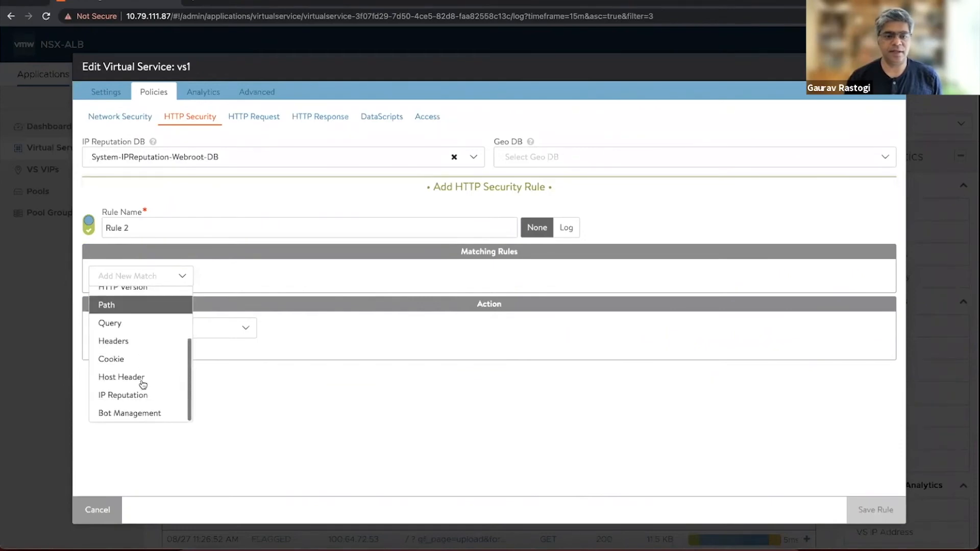
left_click(123, 394)
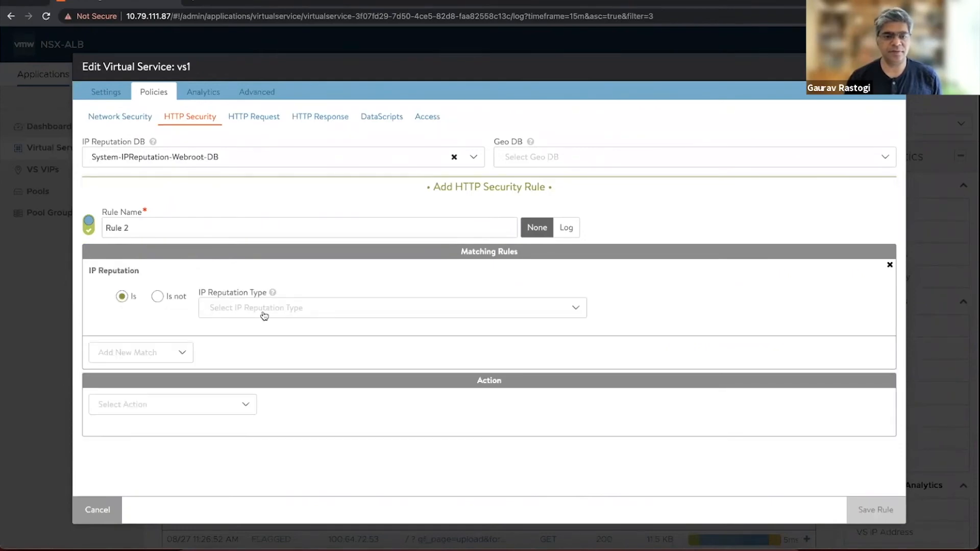
left_click(390, 306)
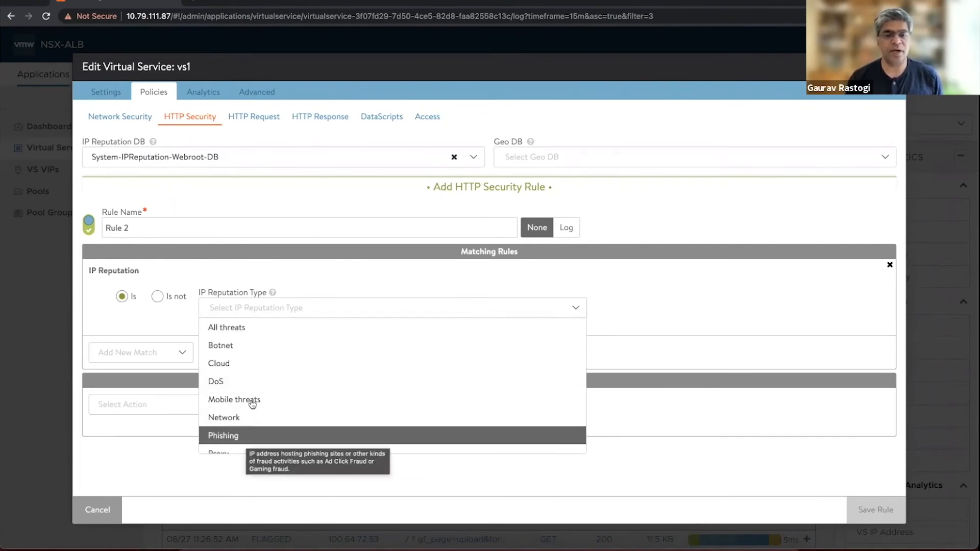
left_click(220, 345)
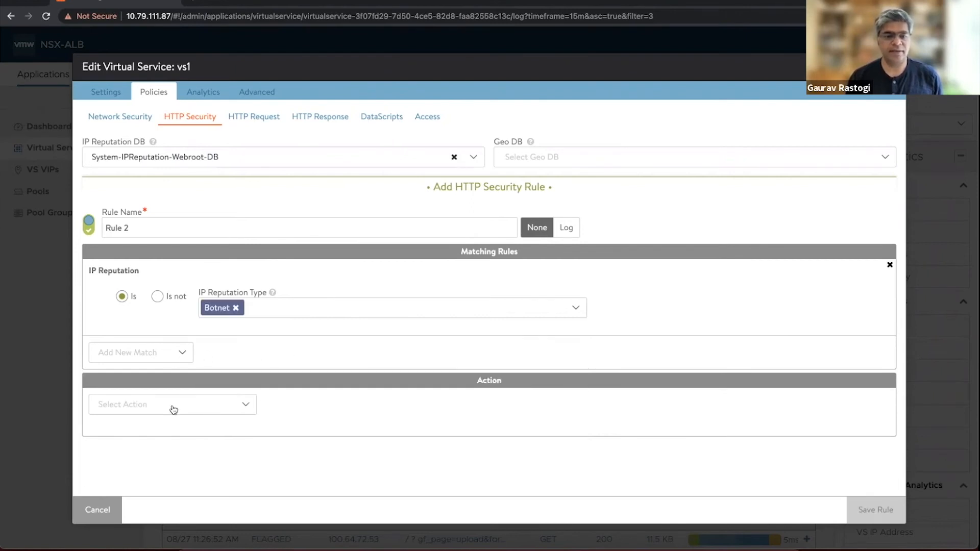
left_click(172, 403)
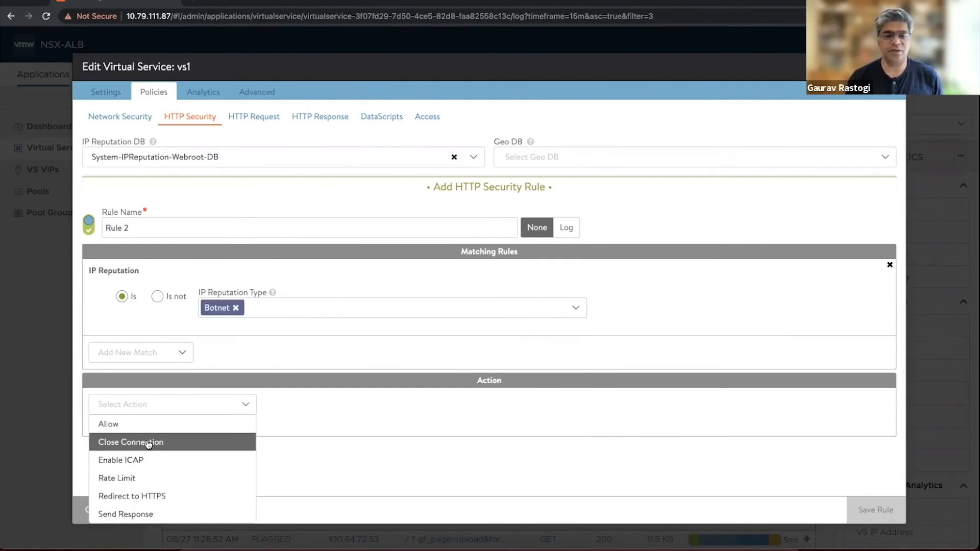
left_click(131, 442)
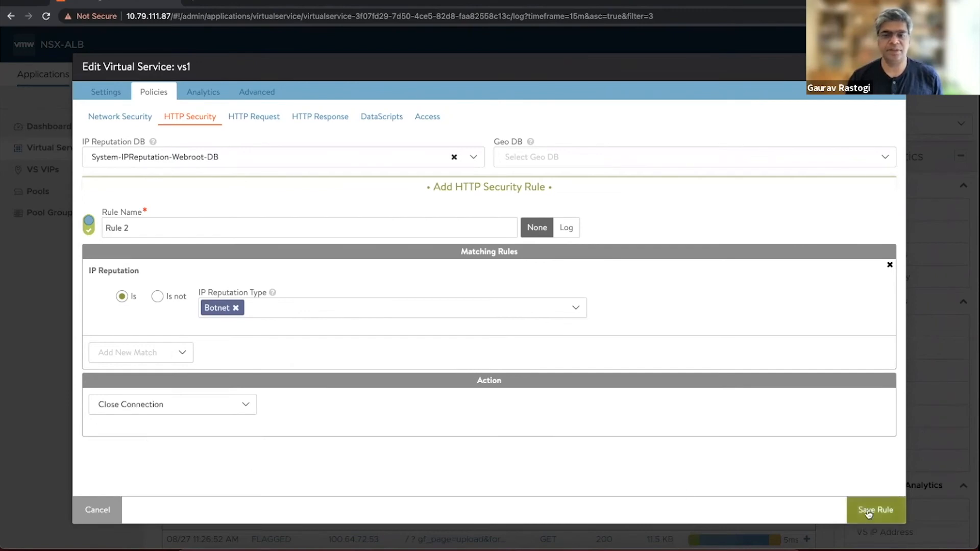
Step: Save the Botnet-blocking Rule 2 and save vs1's updated HTTP Security policy
left_click(875, 509)
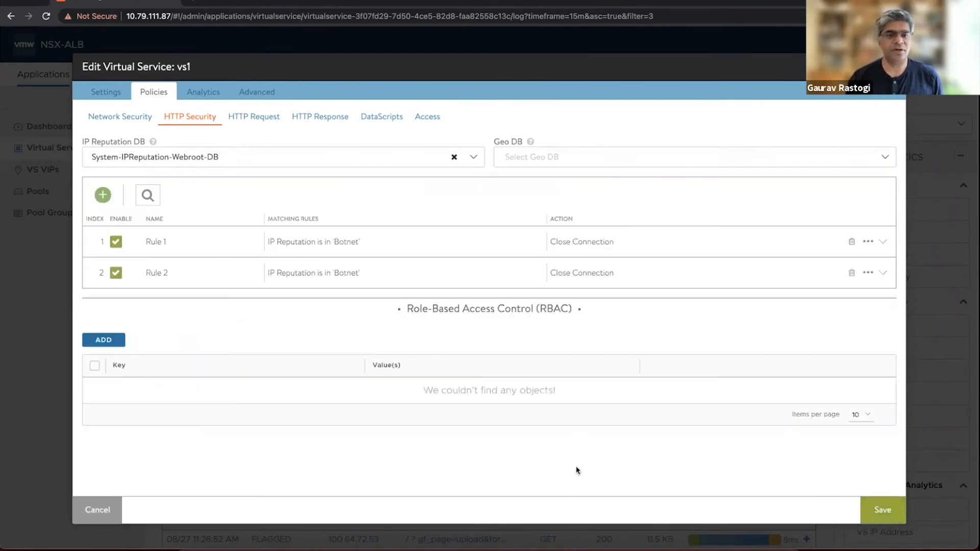
mouse_move(414, 434)
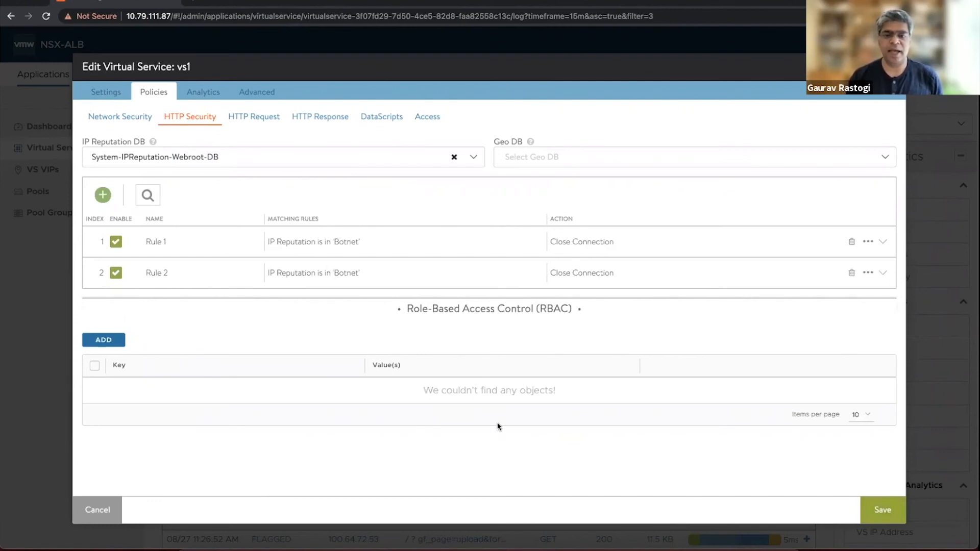
mouse_move(842, 512)
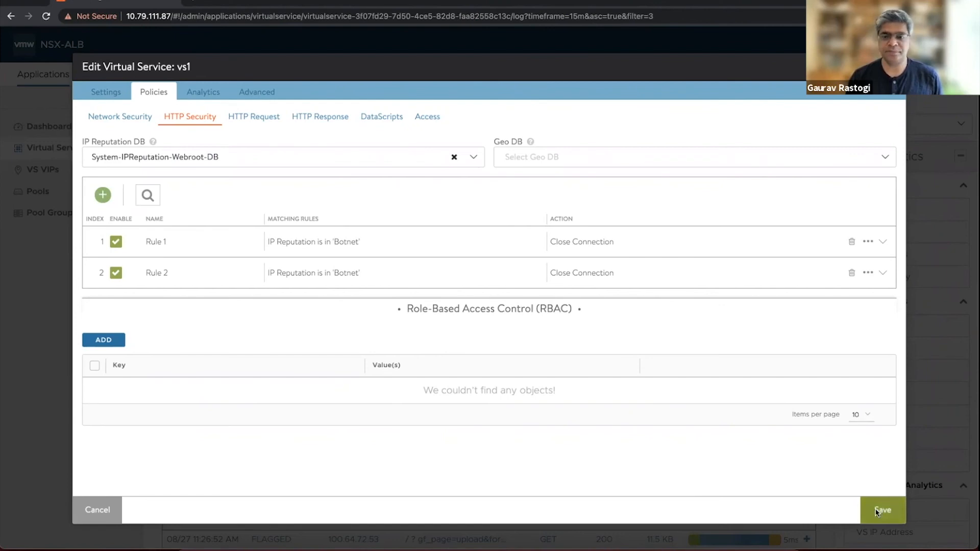
left_click(882, 510)
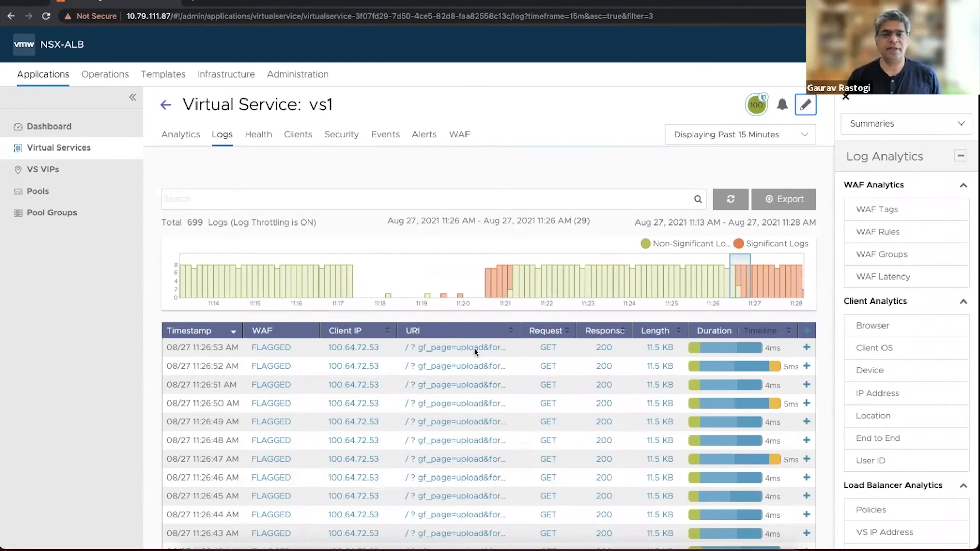
Step: Review System-WAF-Policy's CRS version list, with CRS-2021-1 still set, then close the policy editor
left_click(805, 104)
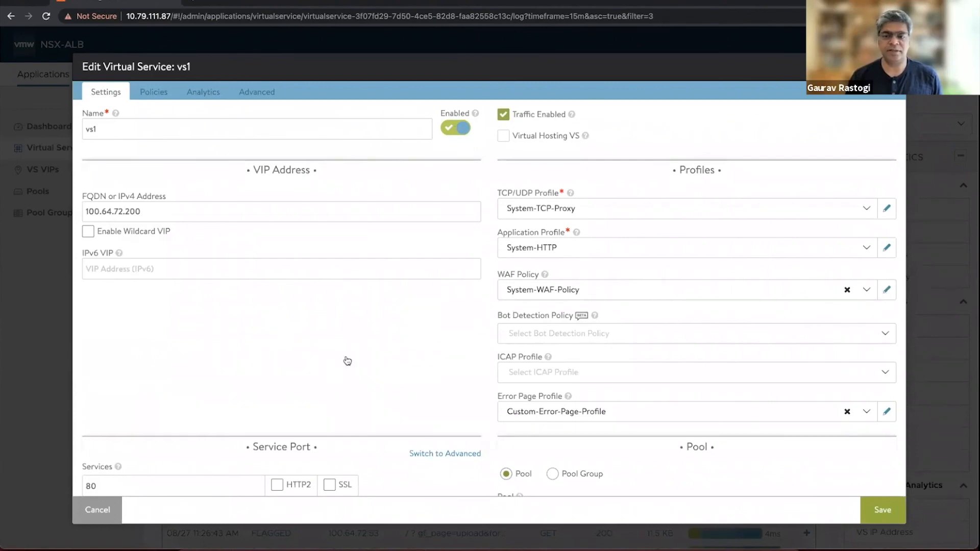
left_click(885, 290)
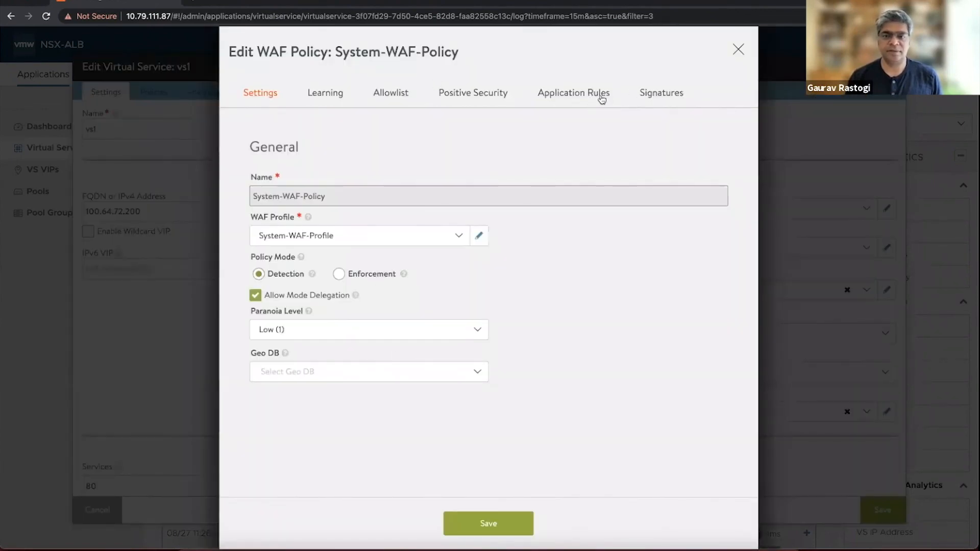
mouse_move(318, 239)
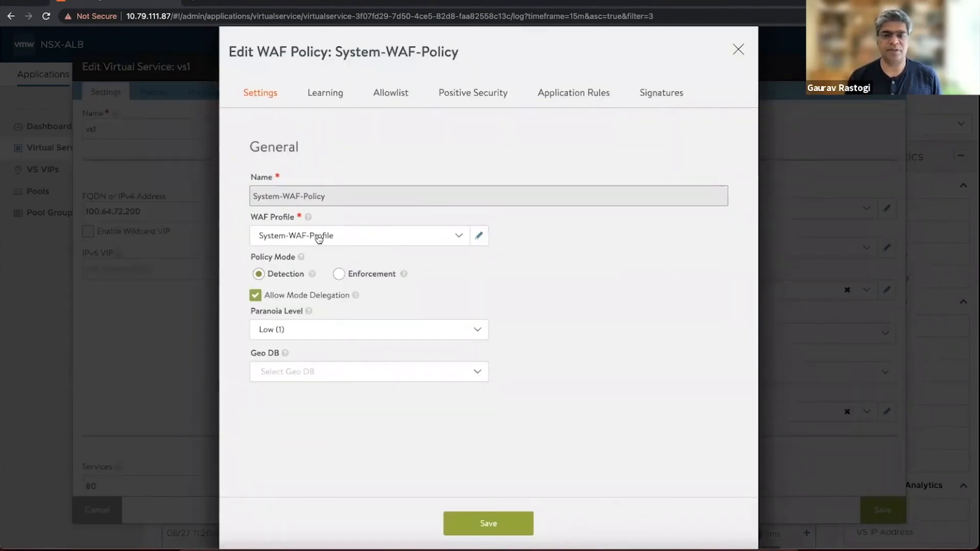
left_click(661, 92)
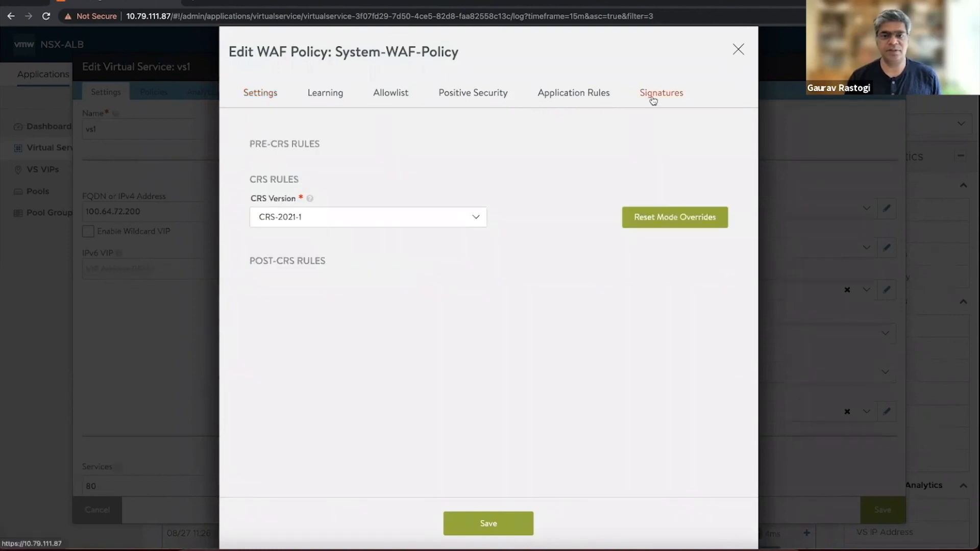
left_click(661, 92)
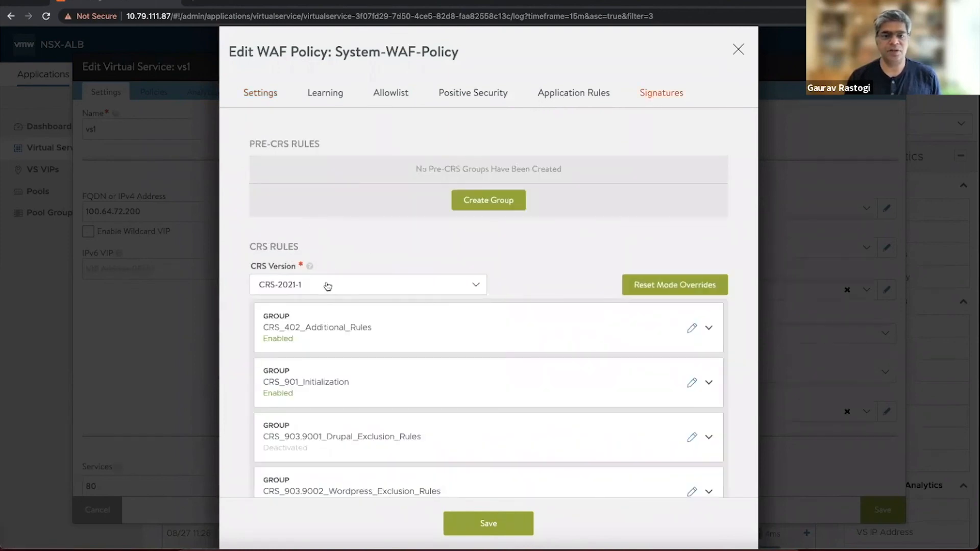
left_click(367, 285)
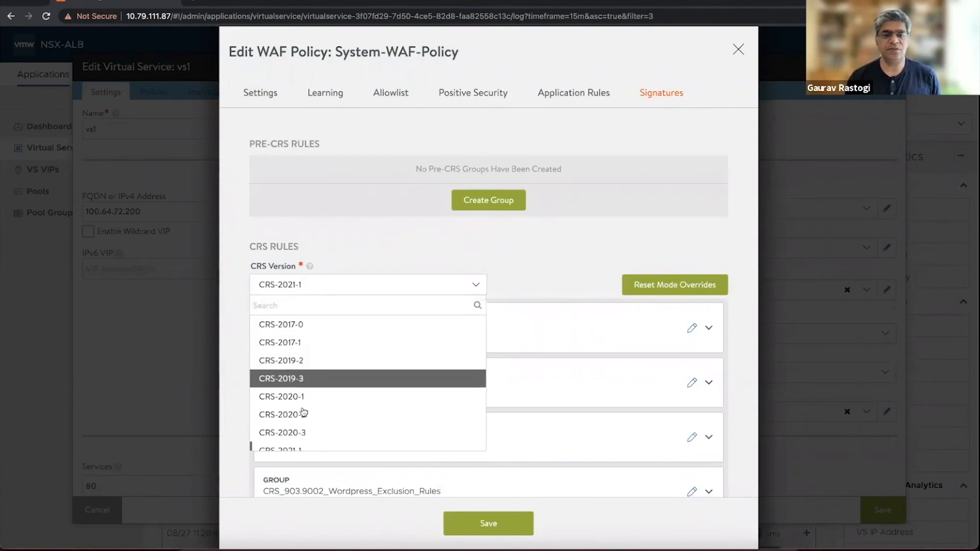
scroll("down", 3)
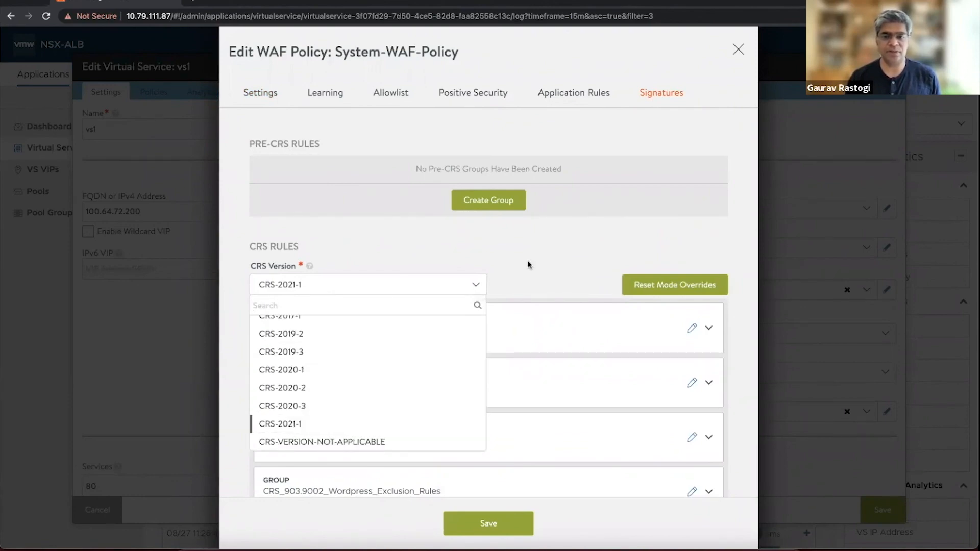
left_click(737, 50)
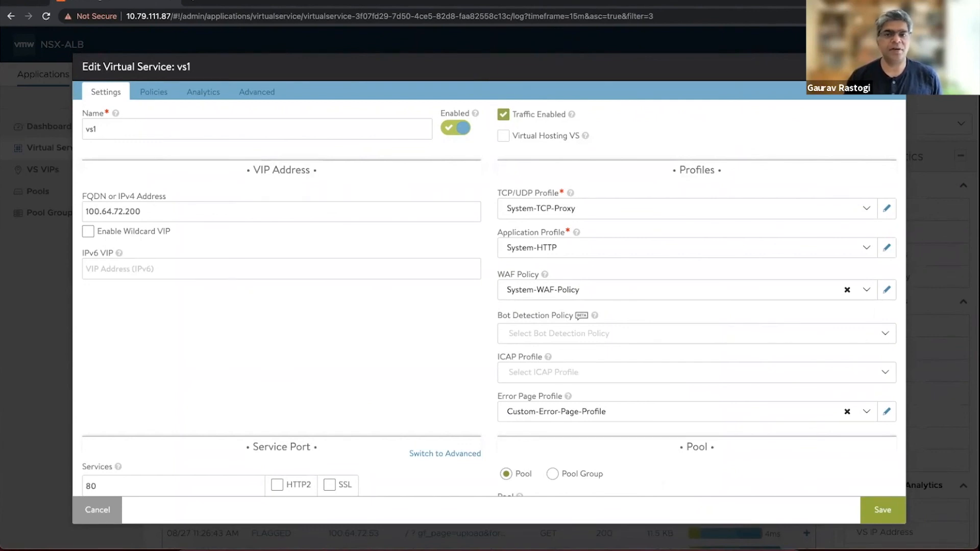
mouse_move(734, 80)
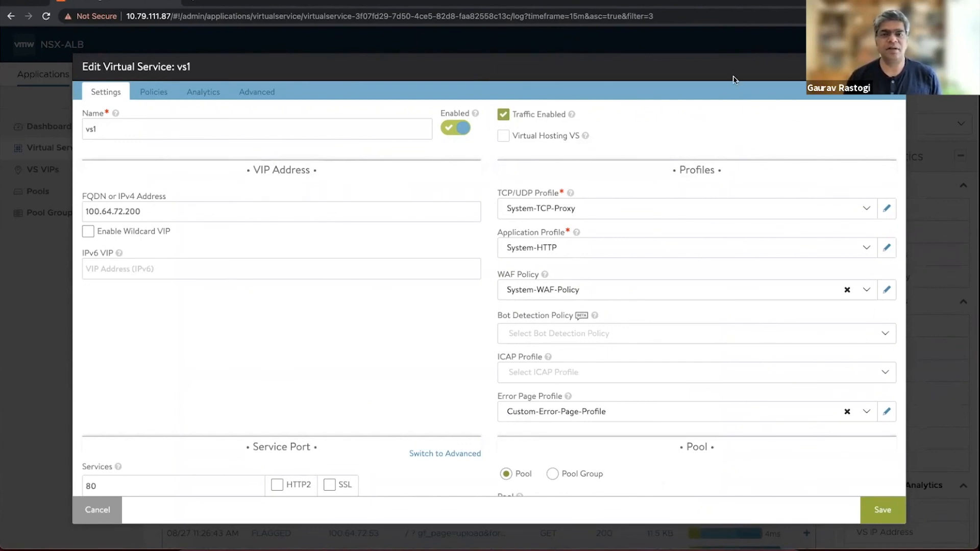